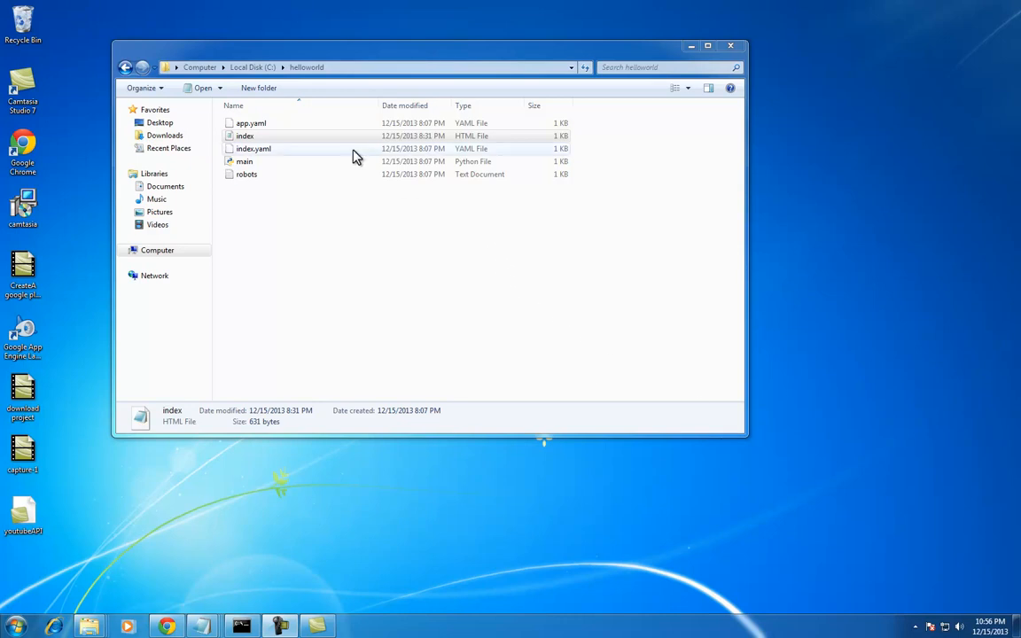
Check the two scope lines in the index page file, then grant the app YouTube account access.
left_click(244, 136)
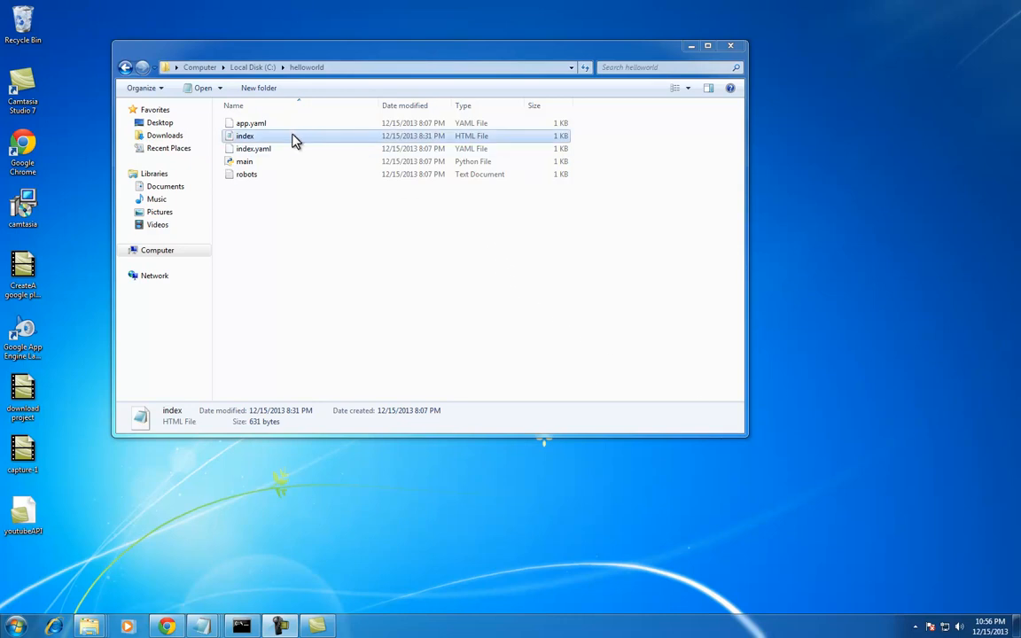
double_click(250, 136)
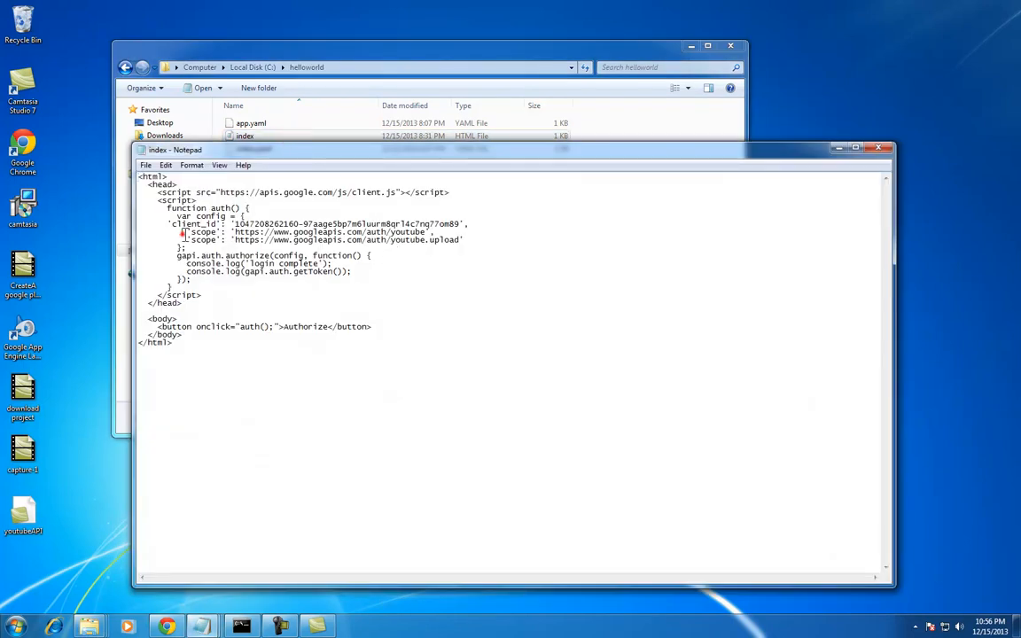
left_click_drag(187, 231, 460, 239)
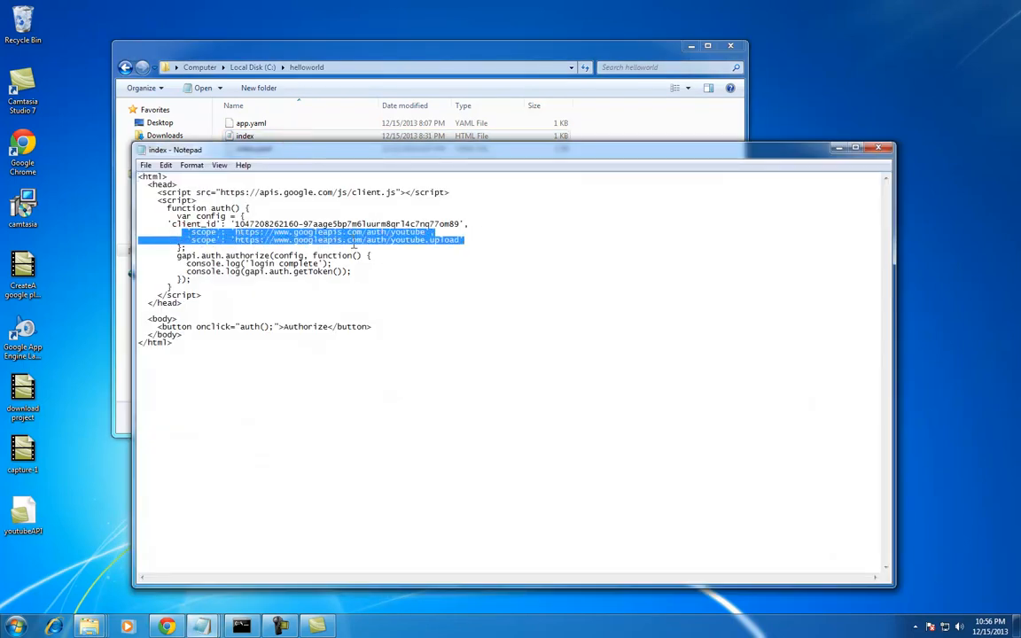
left_click(329, 231)
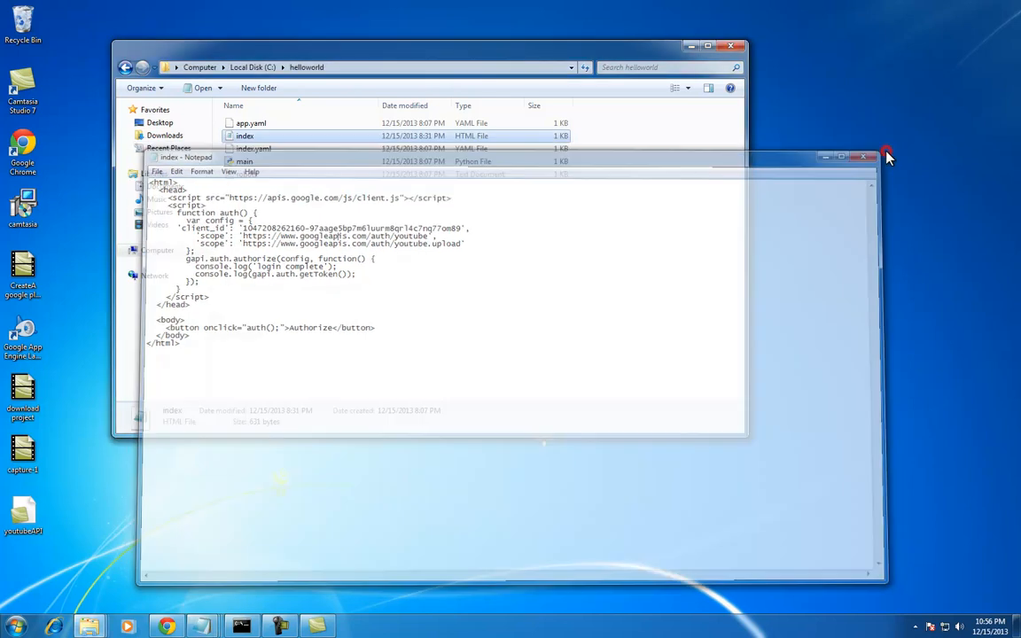
left_click(869, 157)
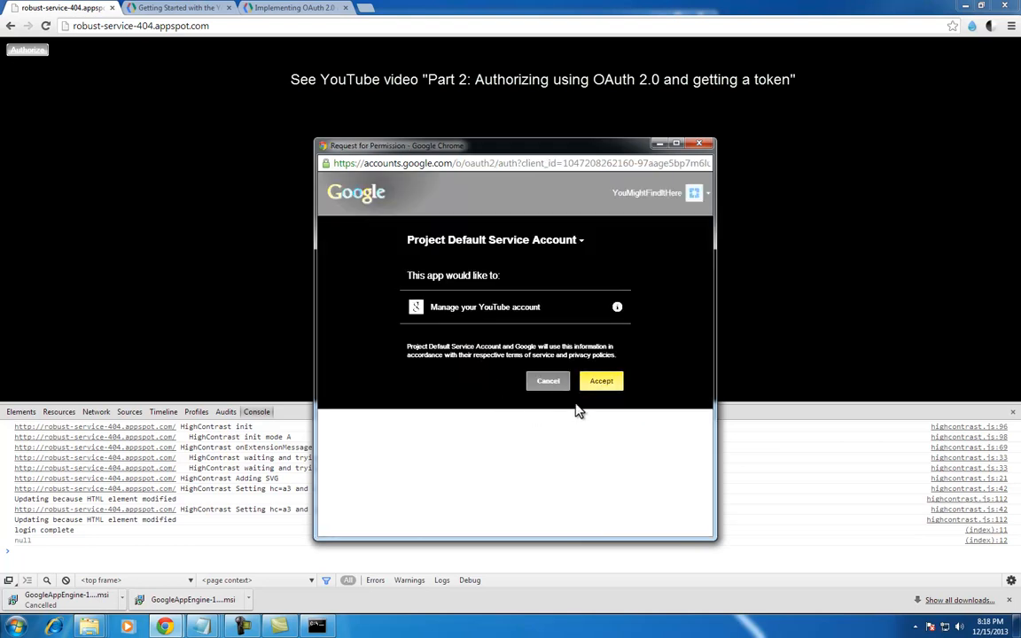
left_click(601, 381)
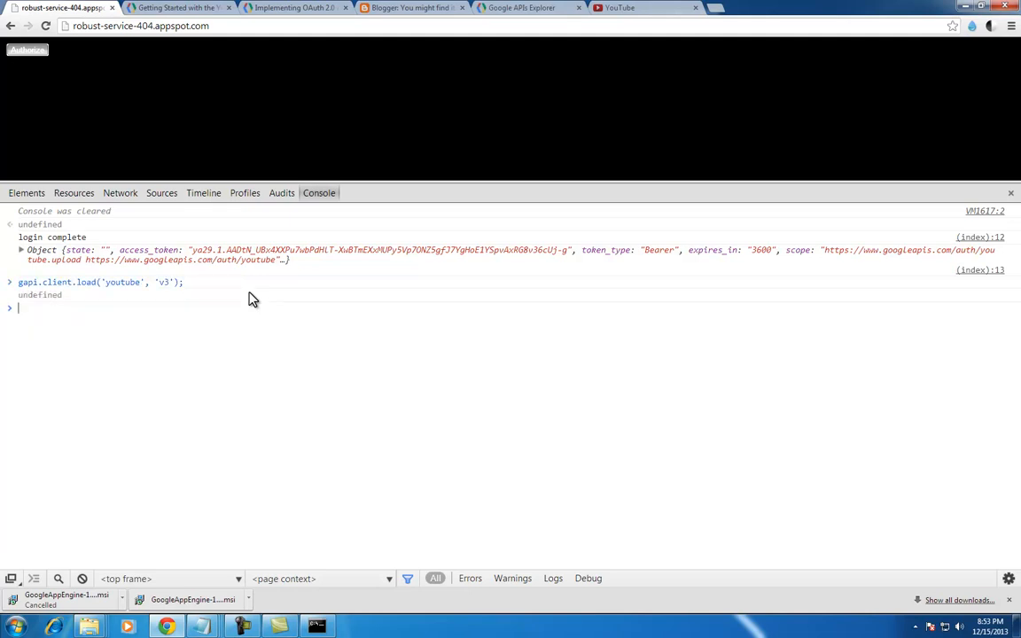
Clear the console and run videos.list for xZvADv7R46s, logging the full response, then items[0].
type("console.clear()")
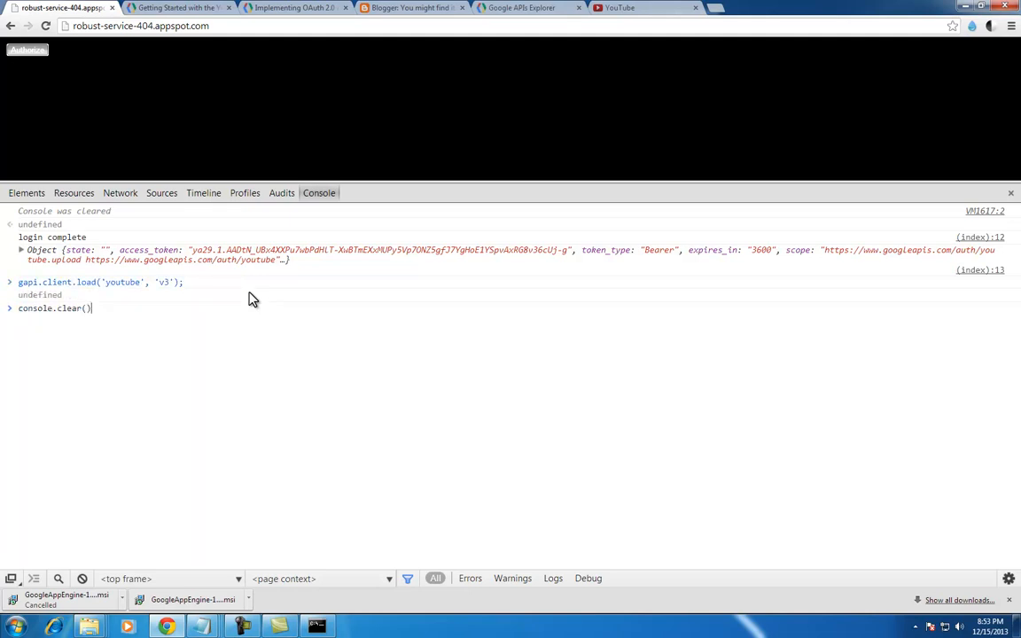
type("var request = gapi.client.youtube.videos.list({")
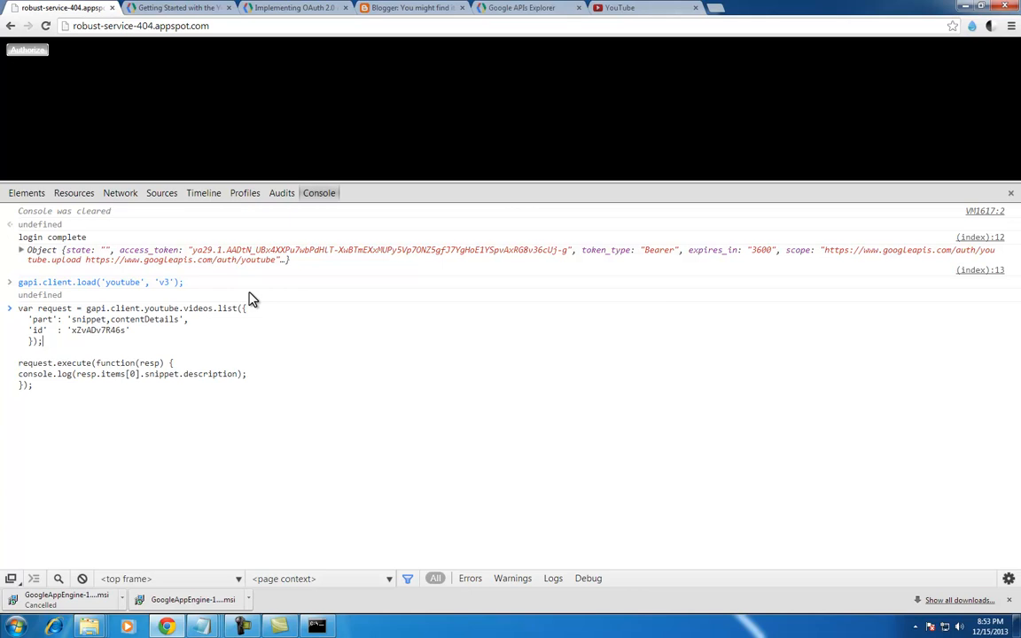
mouse_move(244, 381)
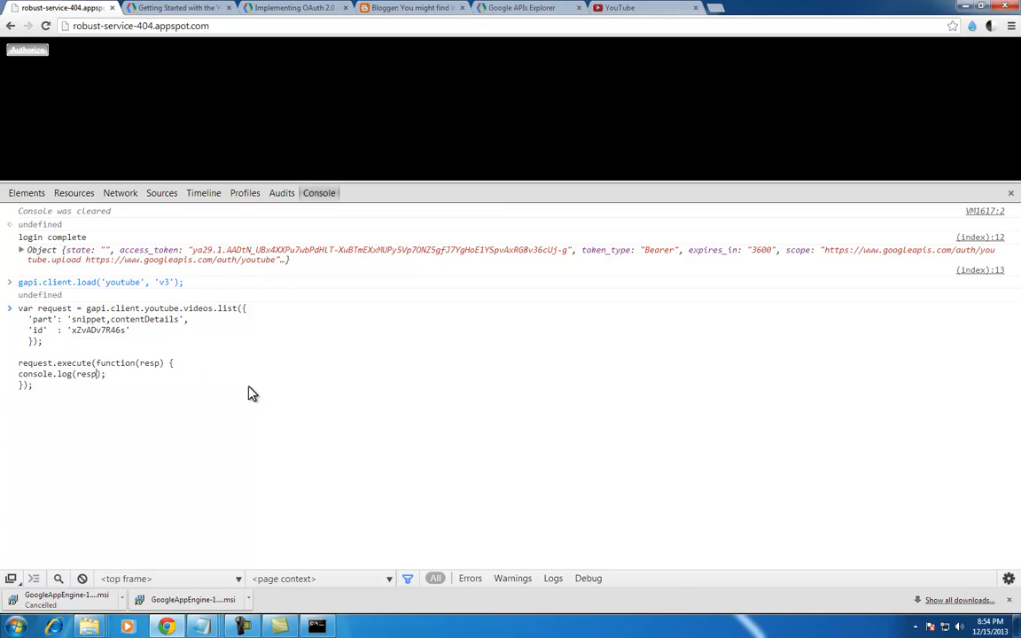
key("Enter")
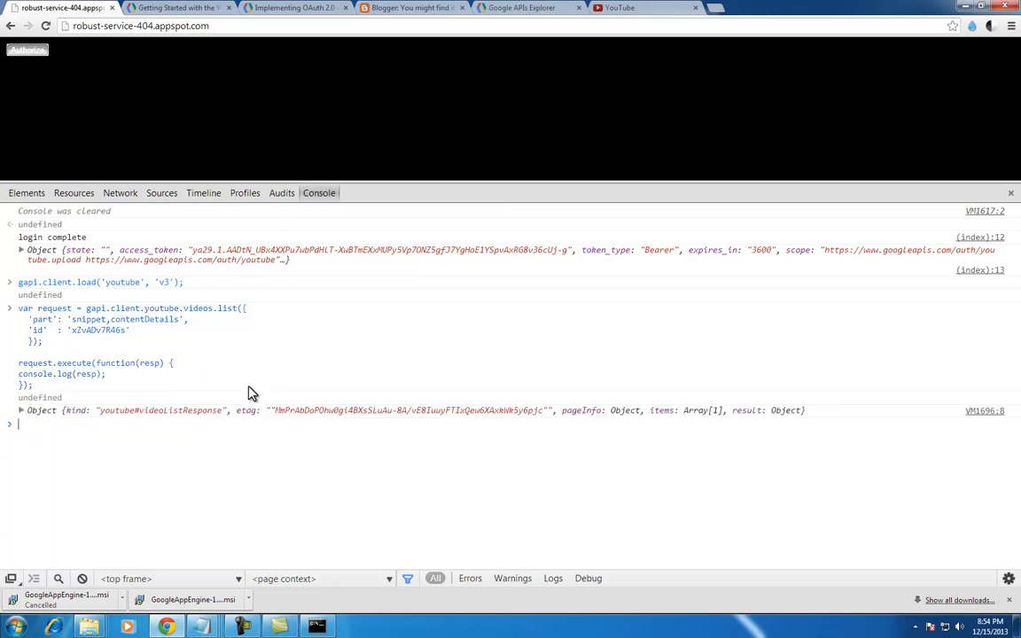
mouse_move(833, 398)
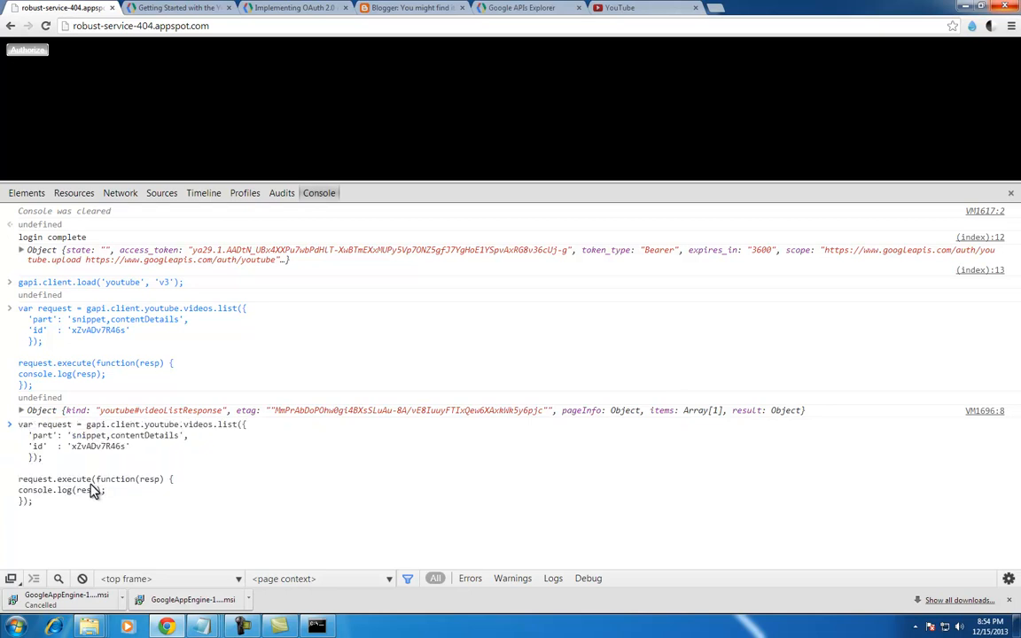
mouse_move(124, 506)
type(".items[0]")
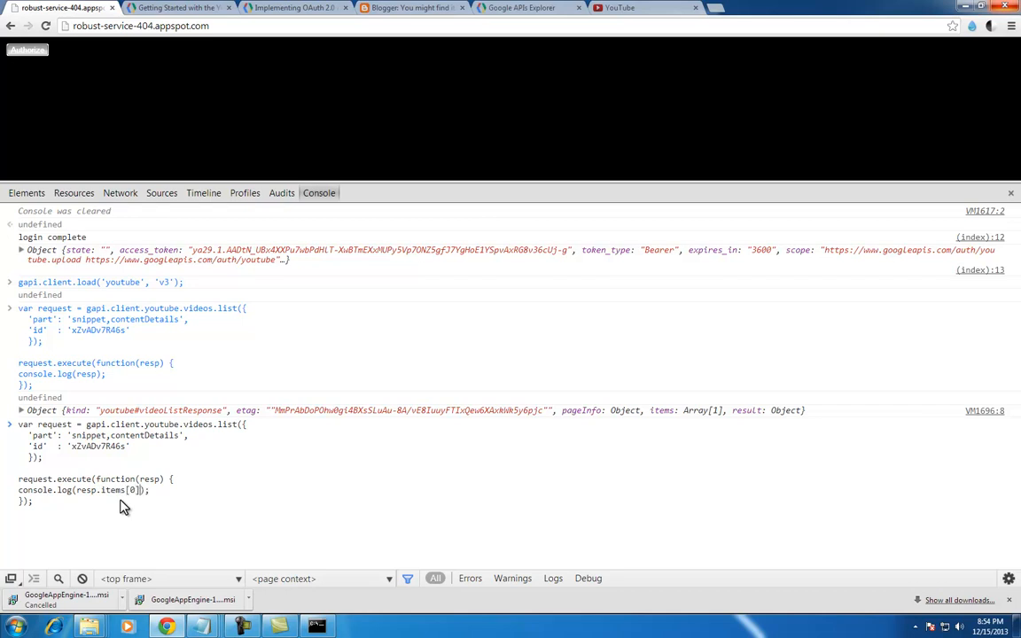
key("Enter")
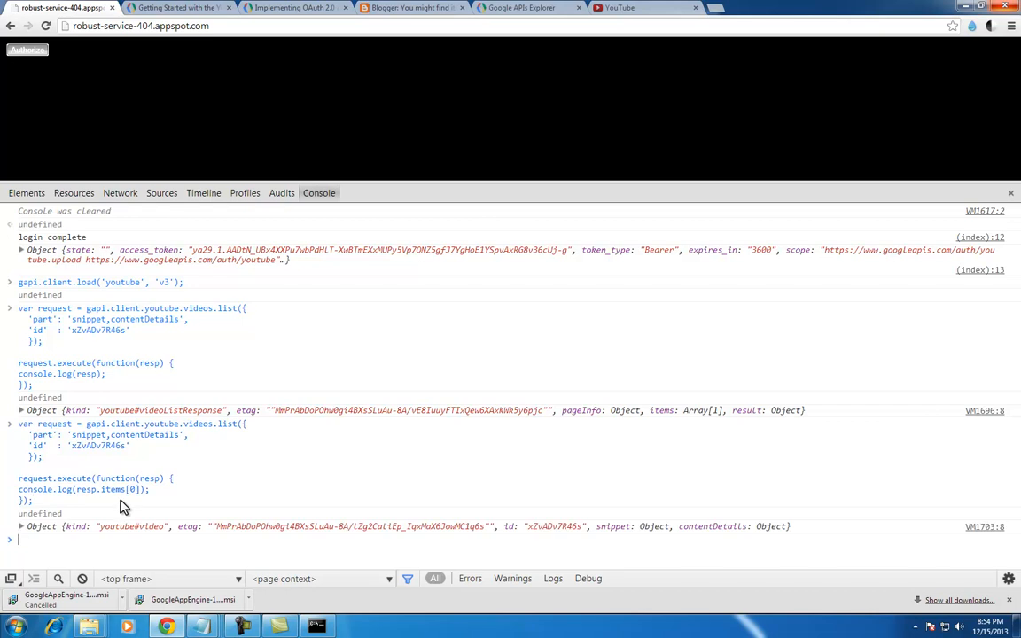
mouse_move(129, 538)
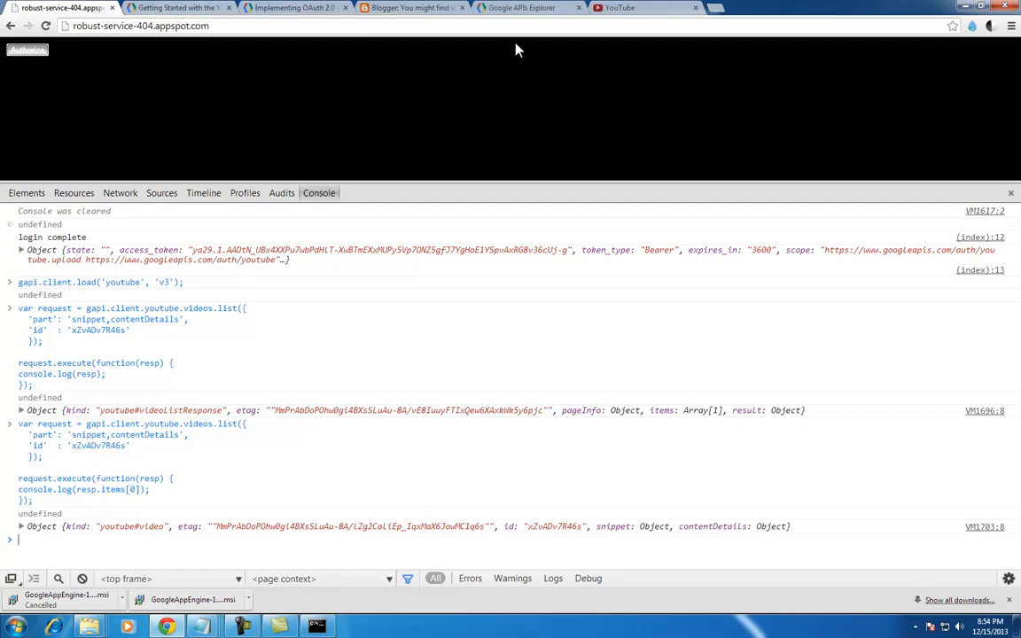
Revisit the APIs Explorer response and YouTube account page, then view the Blogger posts list.
left_click(517, 8)
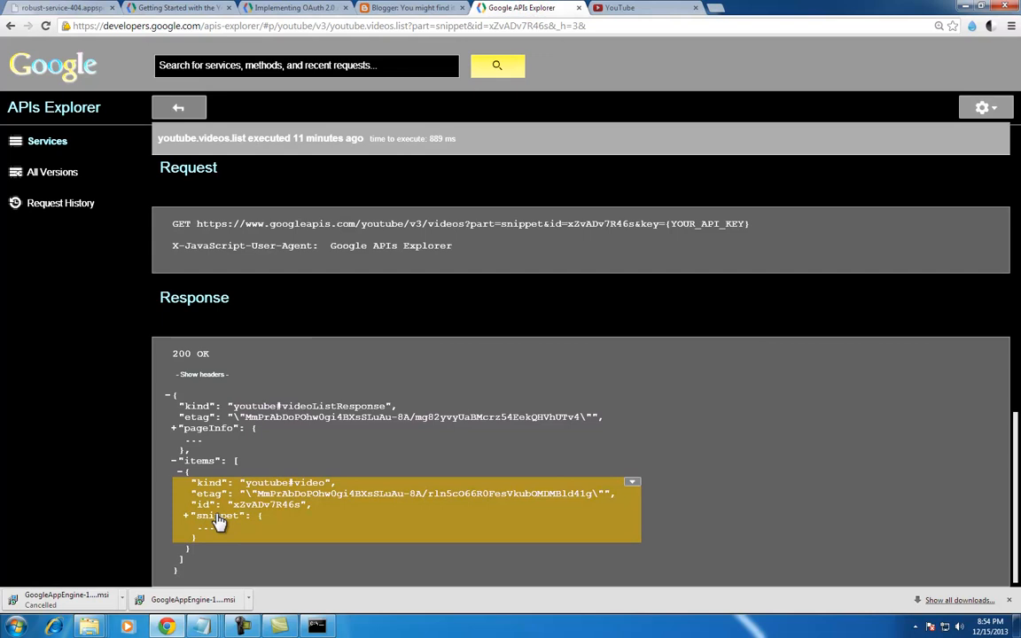
mouse_move(233, 525)
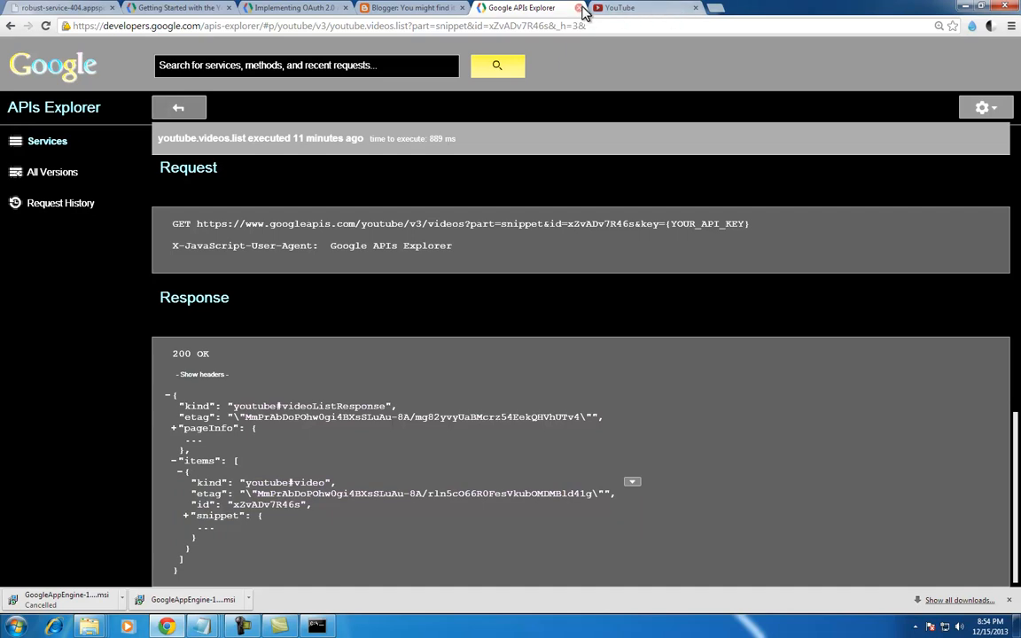
left_click(646, 8)
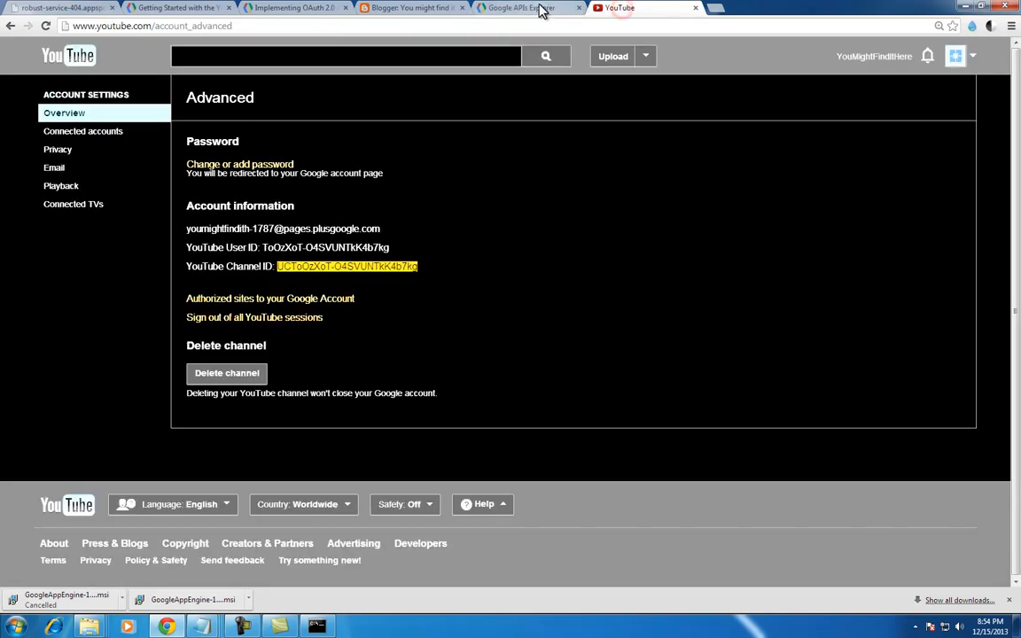
left_click(412, 7)
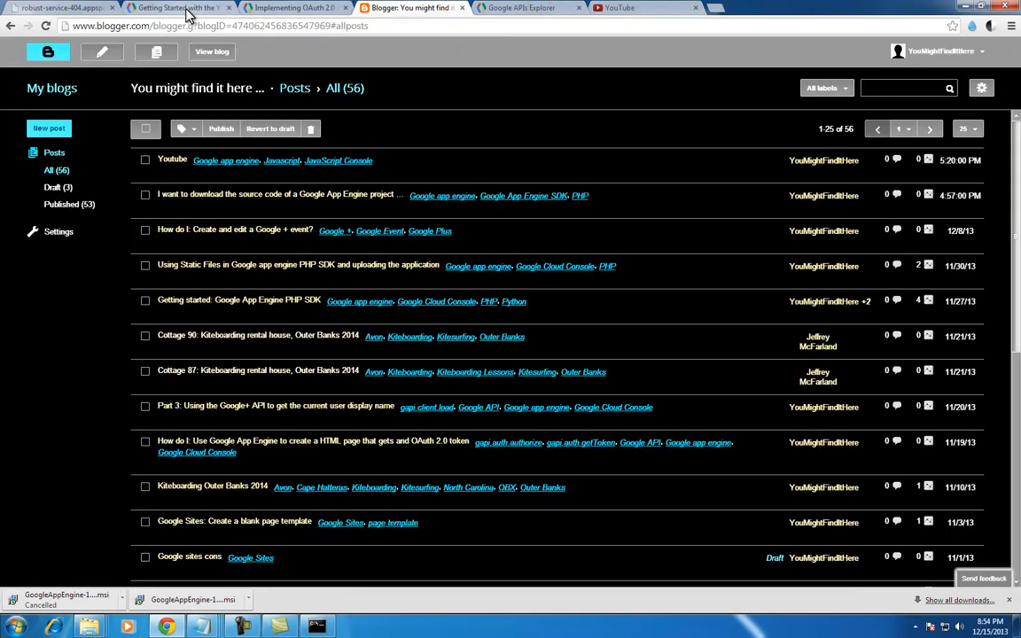
Log resp.items[0].snippet in the console and expand it to see title, description, channel and tags.
left_click(49, 14)
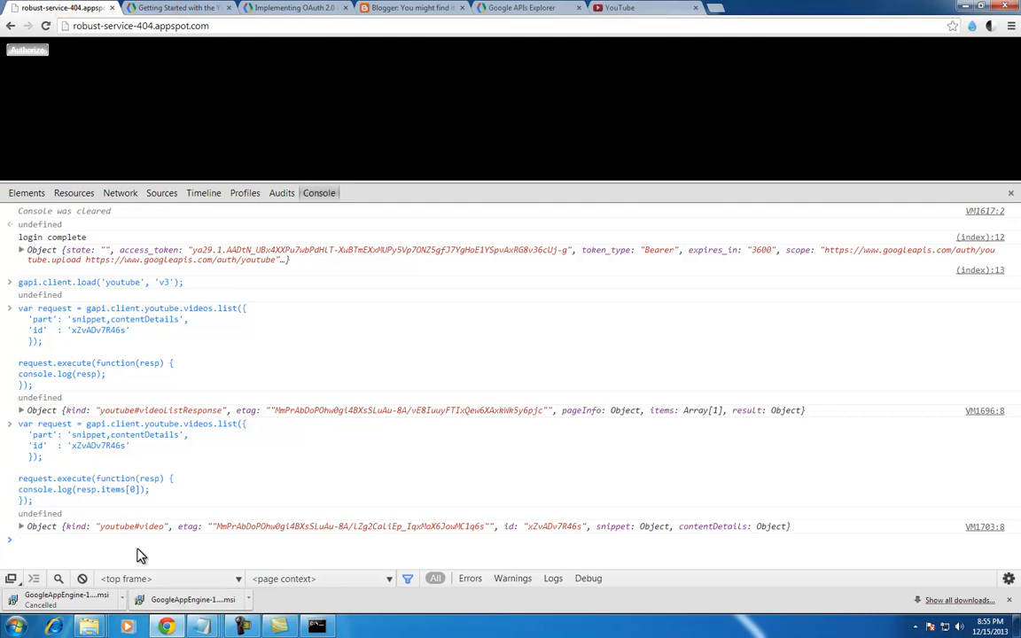
scroll("down", 3)
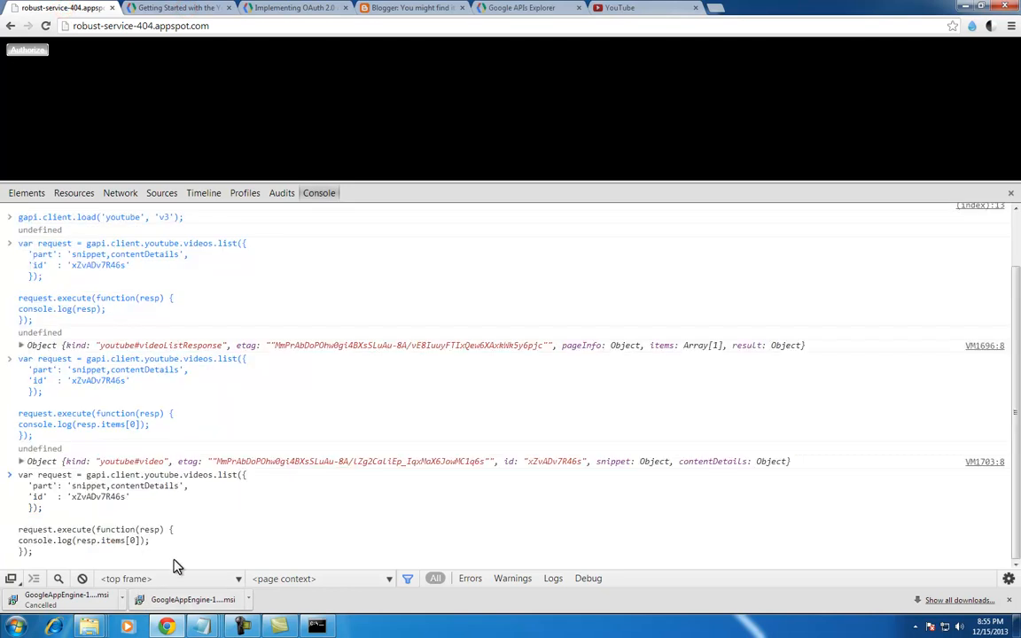
type("sn")
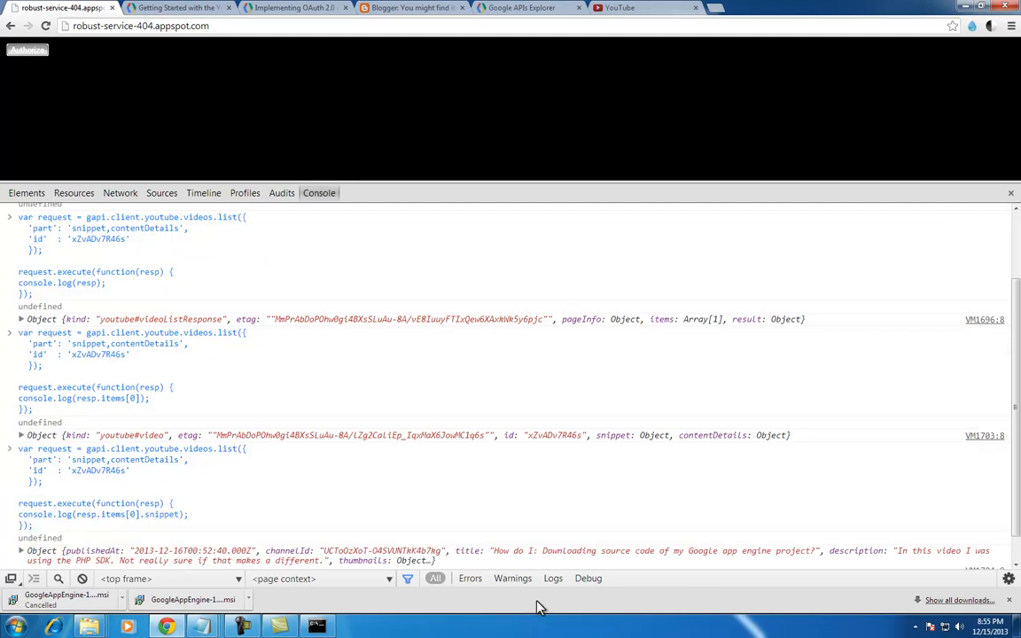
double_click(861, 551)
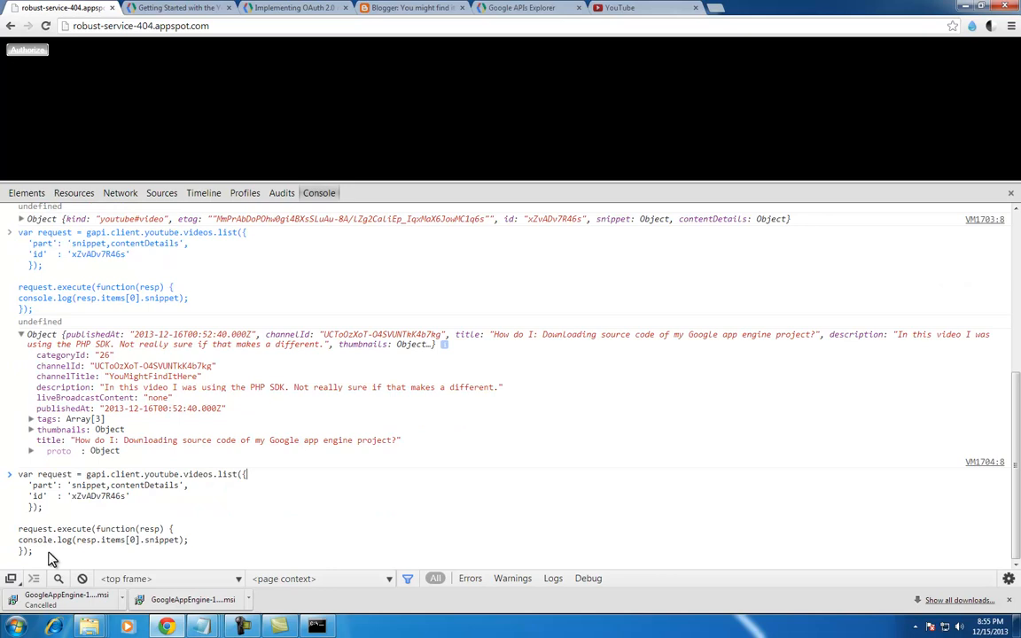
mouse_move(482, 10)
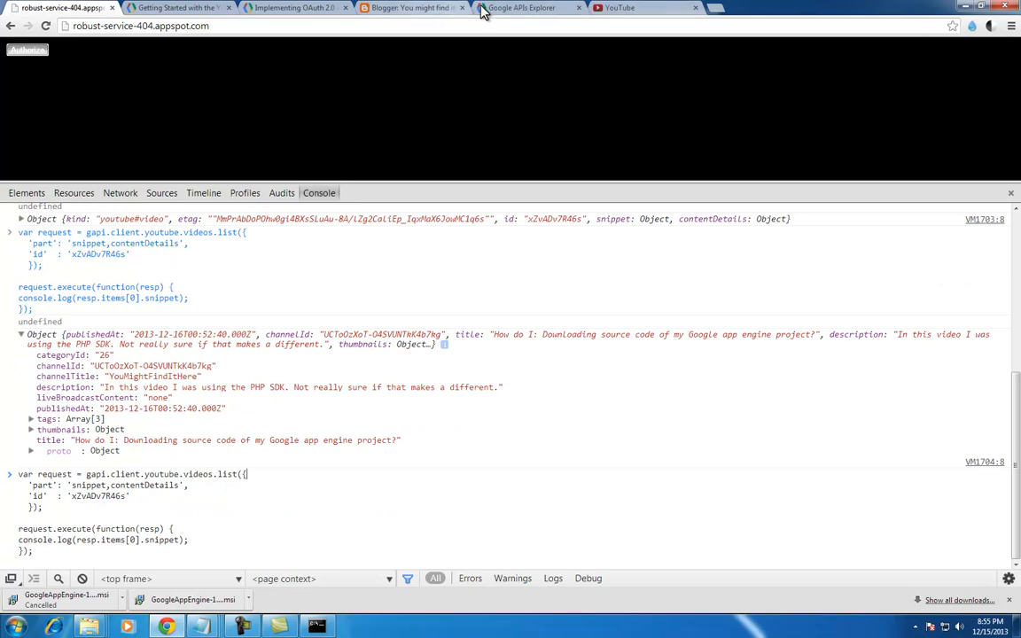
Find description in the expanded APIs Explorer snippet and begin appending .description in the console.
left_click(521, 8)
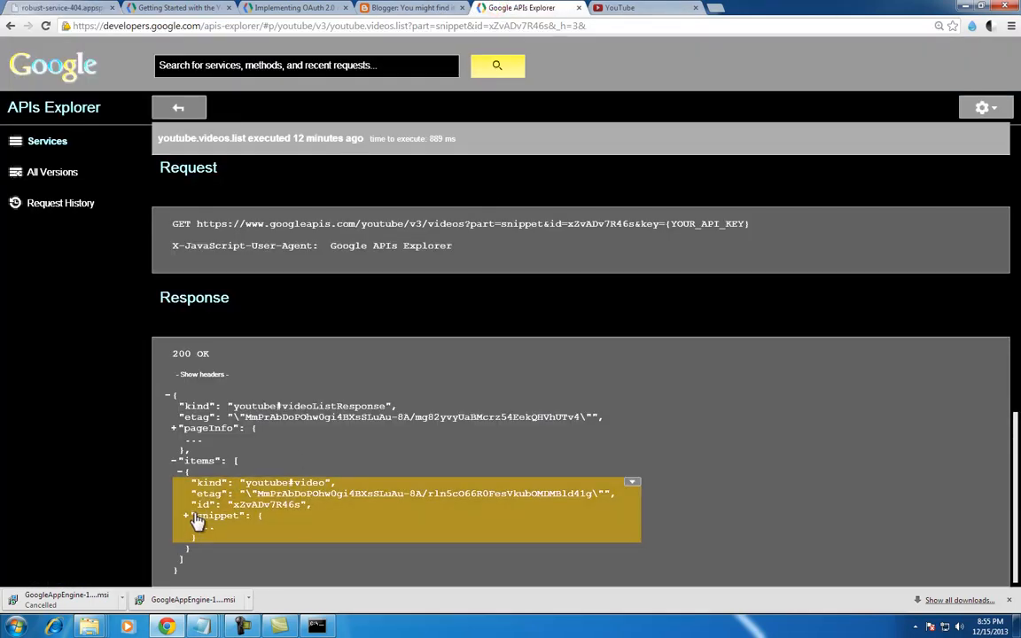
left_click(186, 516)
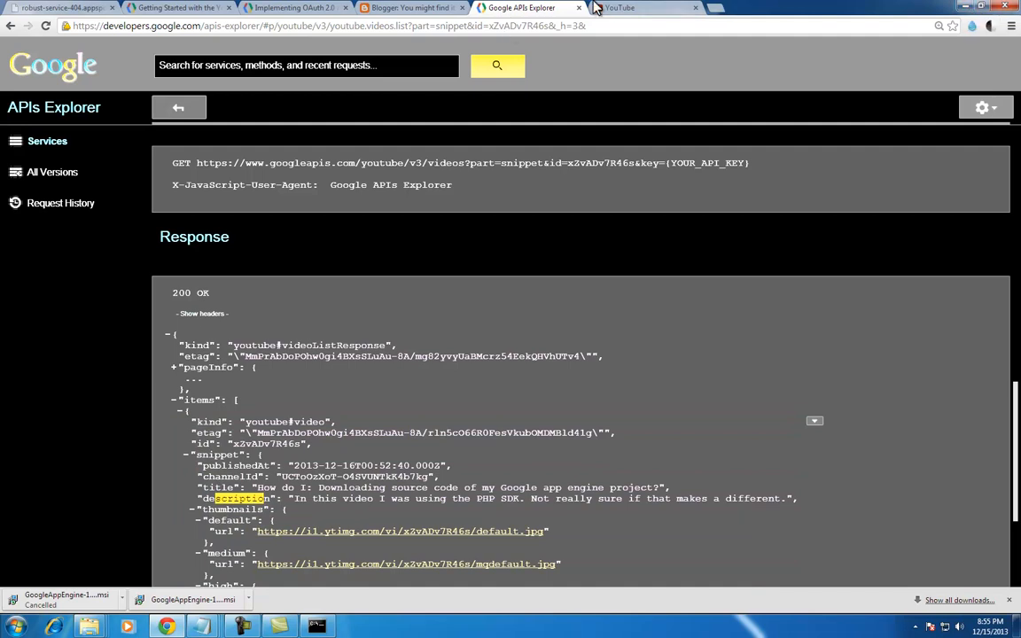
left_click(151, 11)
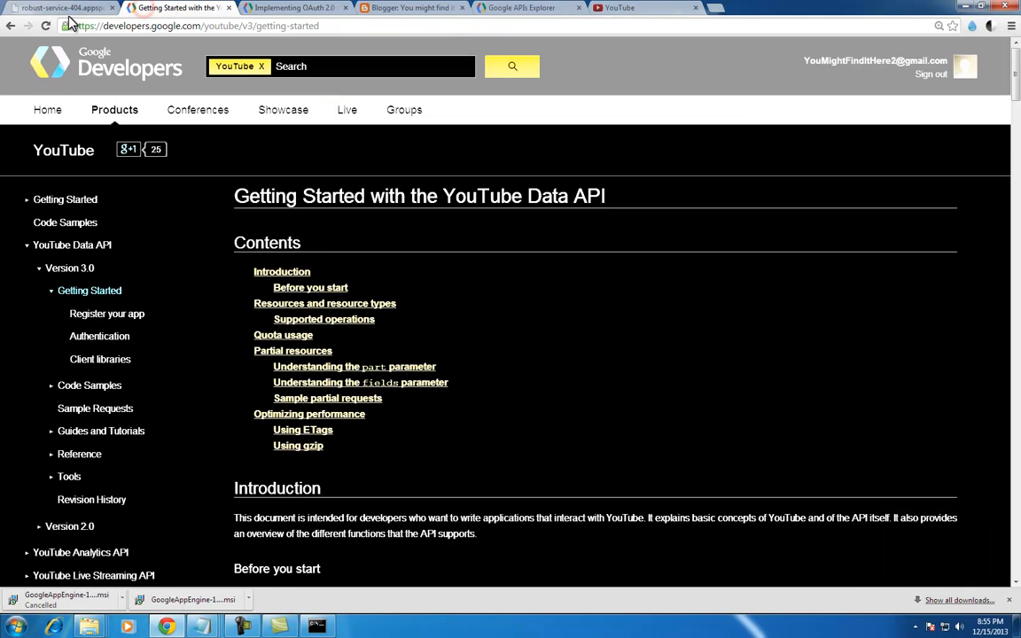
left_click(53, 14)
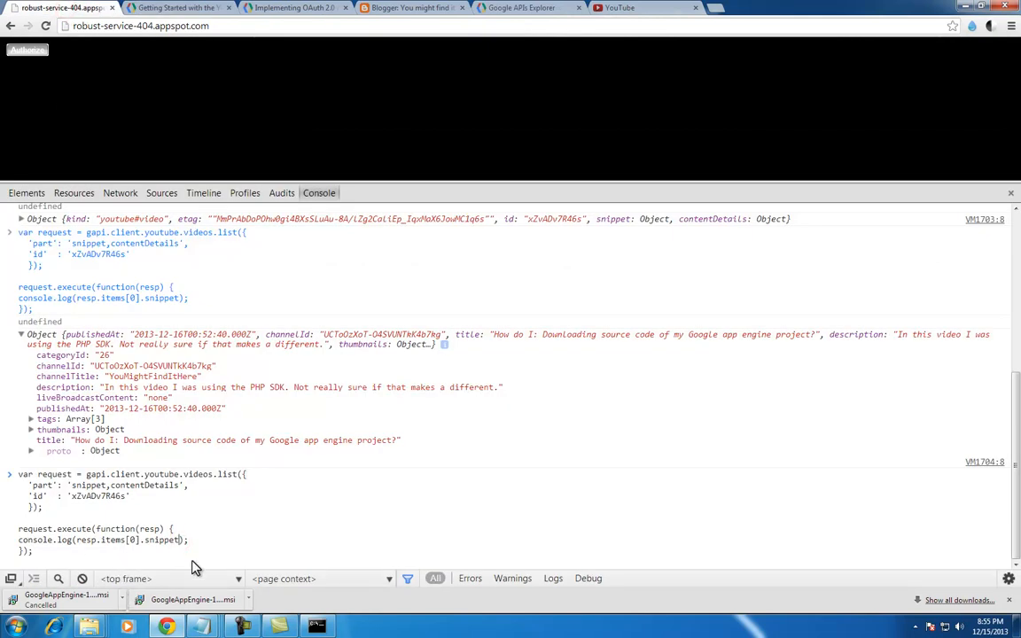
type(".descri")
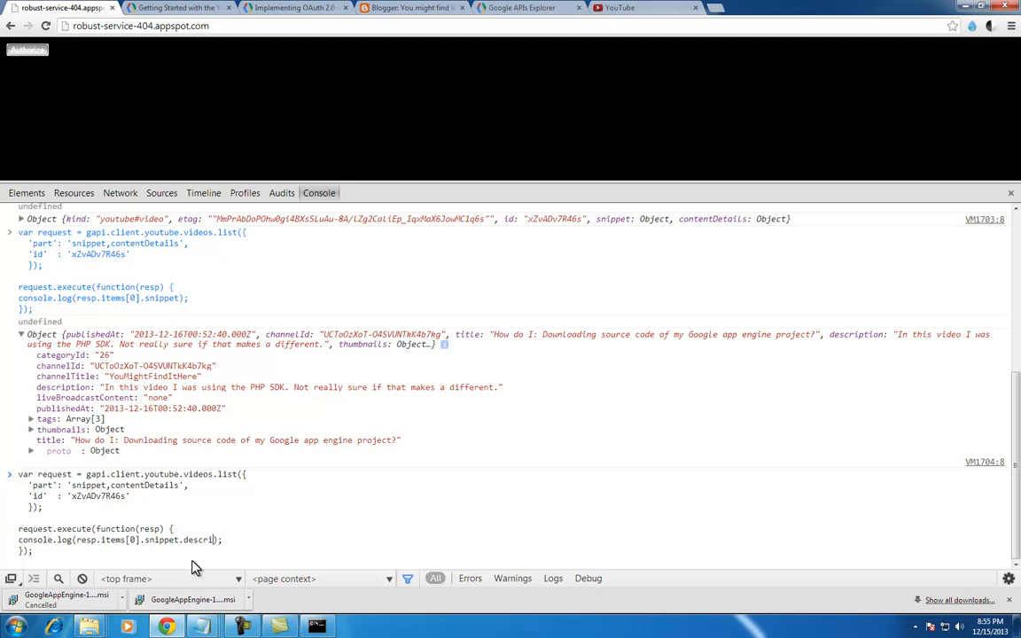